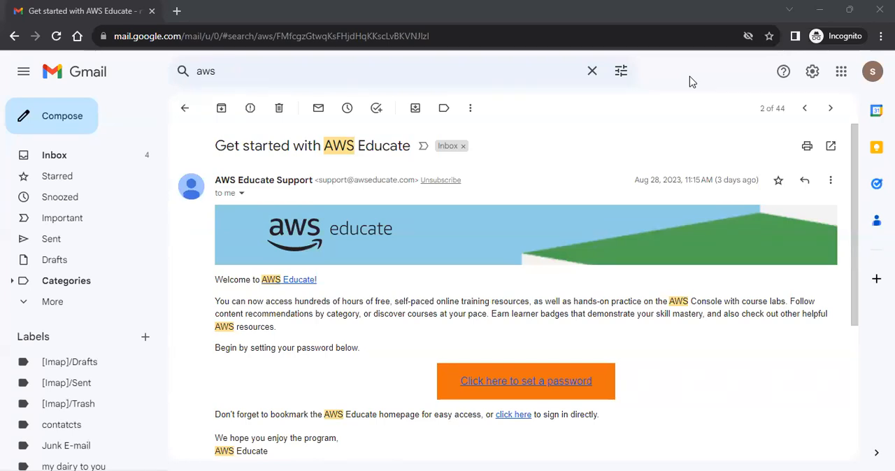
mouse_move(587, 218)
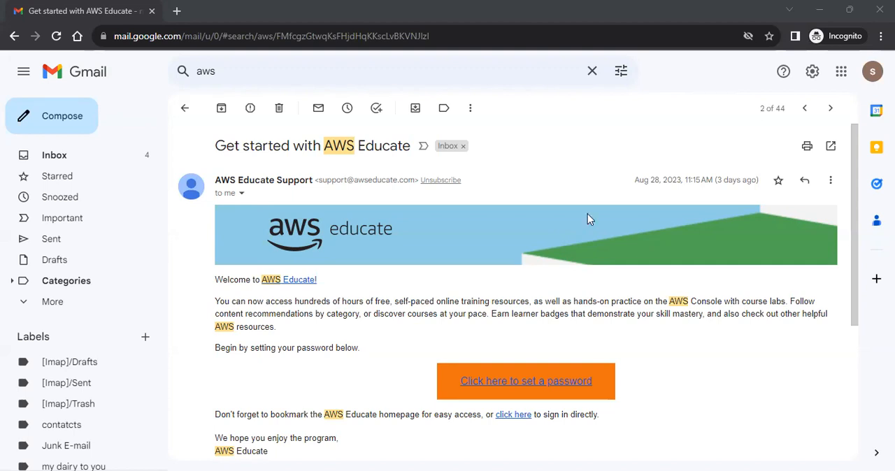
mouse_move(559, 230)
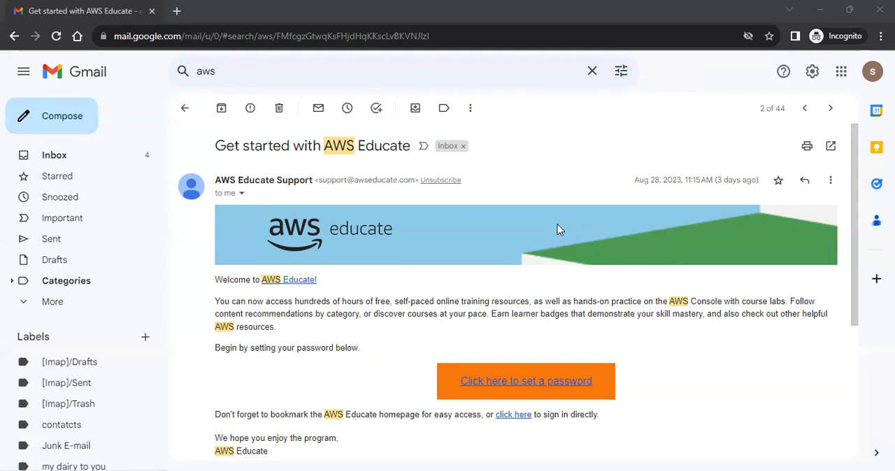
- Follow the set-password link in the welcome email to the AWS Educate sign-in page
scroll("down", 3)
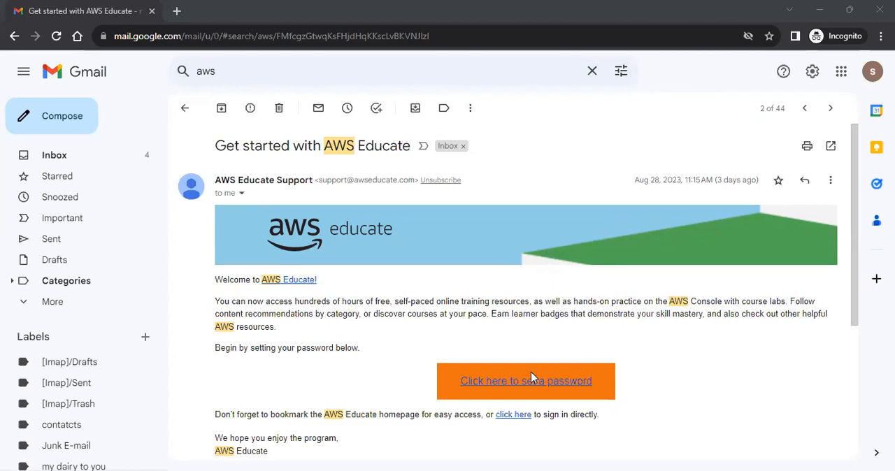
mouse_move(531, 389)
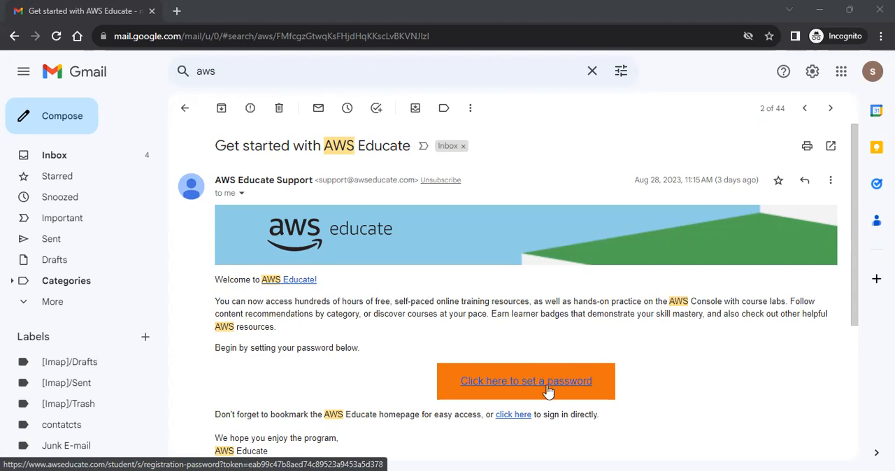
left_click(525, 380)
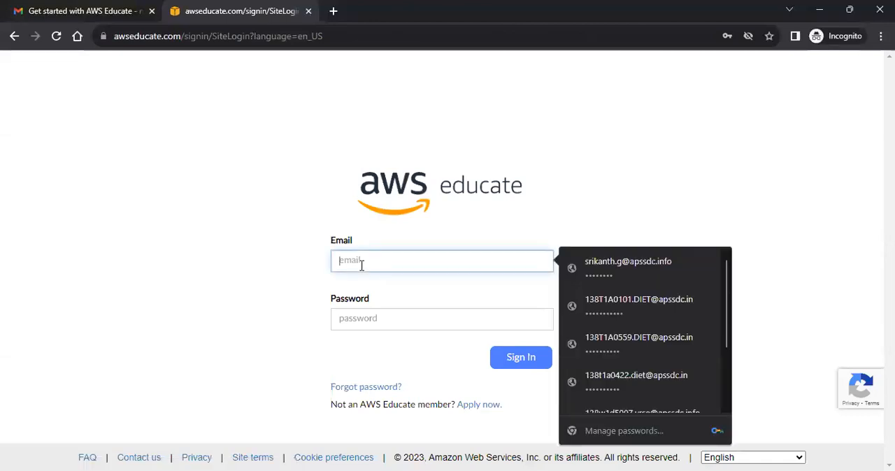
- Fill in the account's gmail.com email address and password on the sign-in form
type("nowsr")
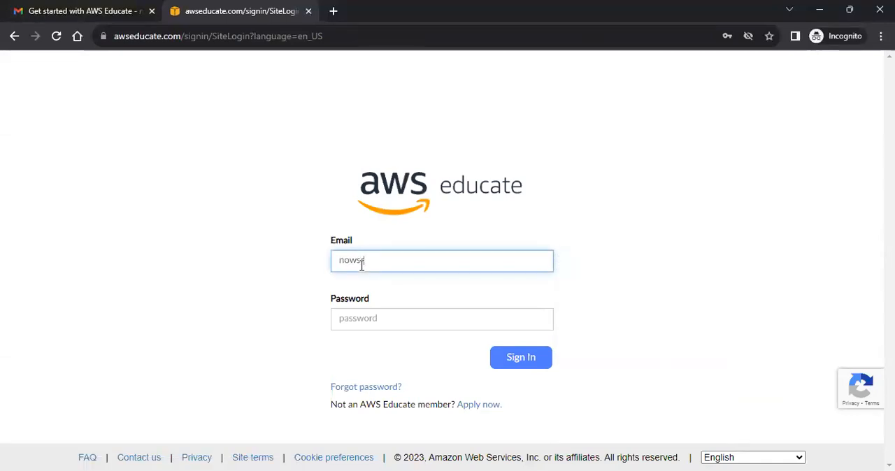
type("sik")
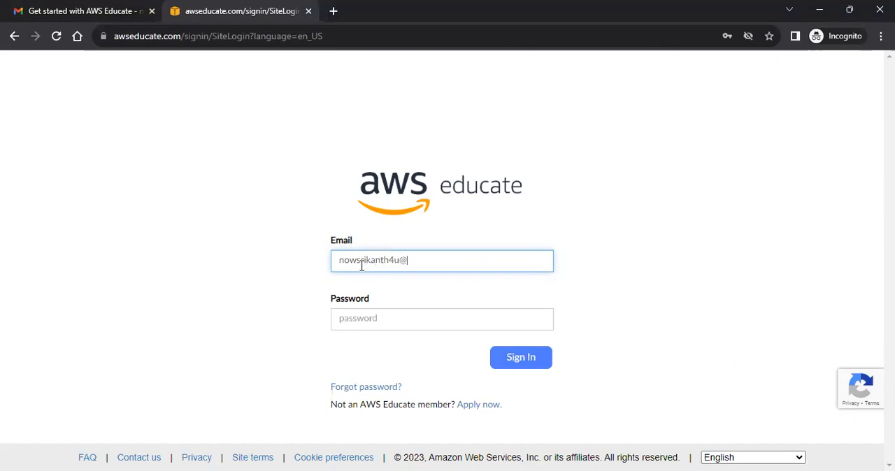
type("gmail.com")
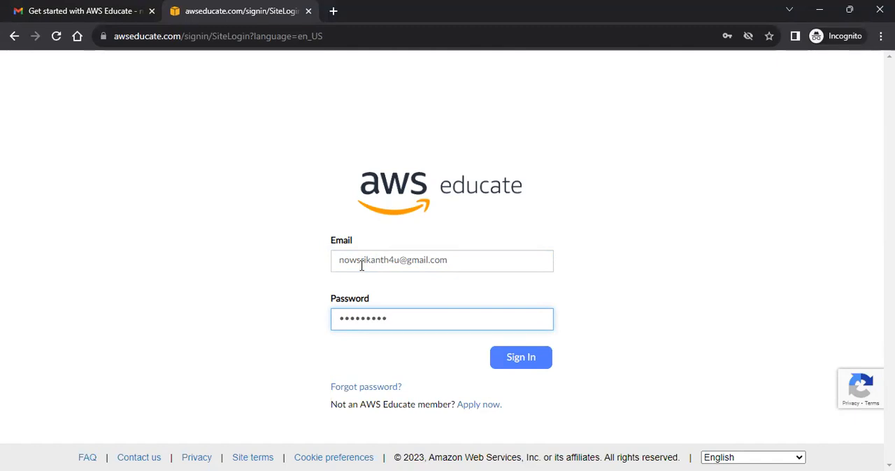
- Sign in and browse the student home page's in-progress and available course sections
left_click(520, 357)
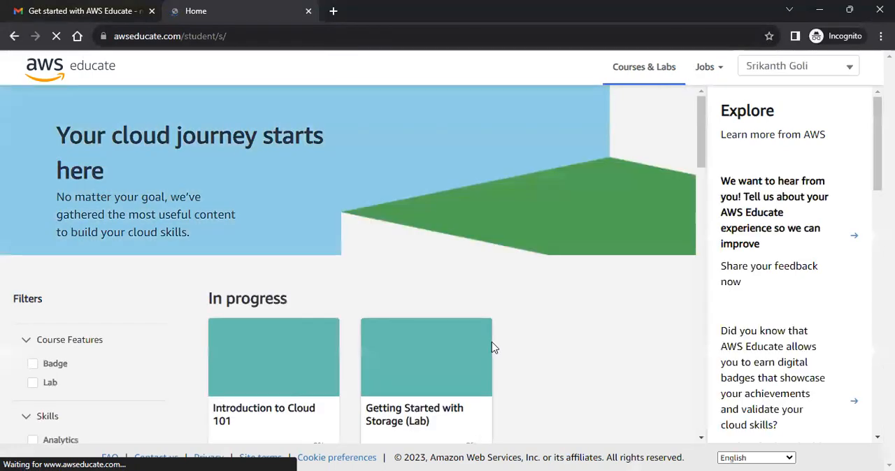
scroll("down", 3)
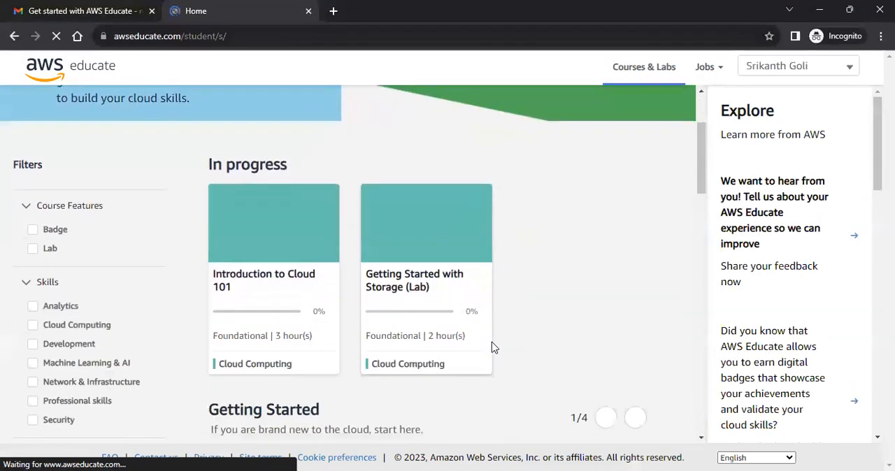
scroll("down", 3)
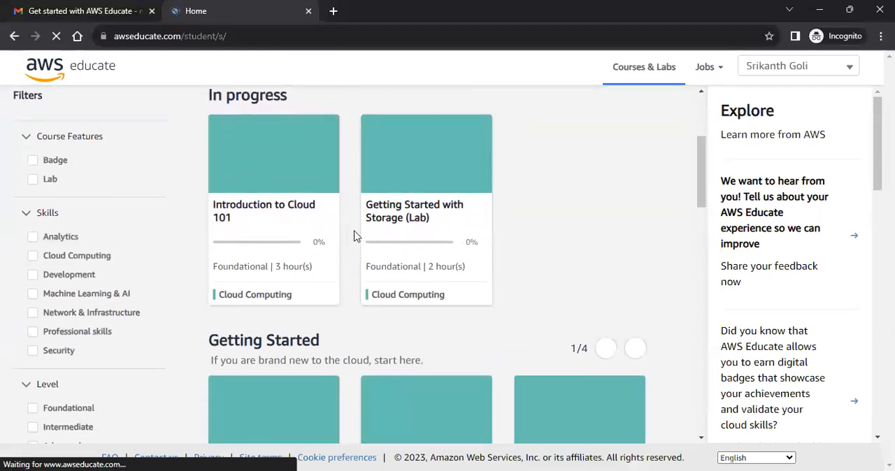
scroll("down", 3)
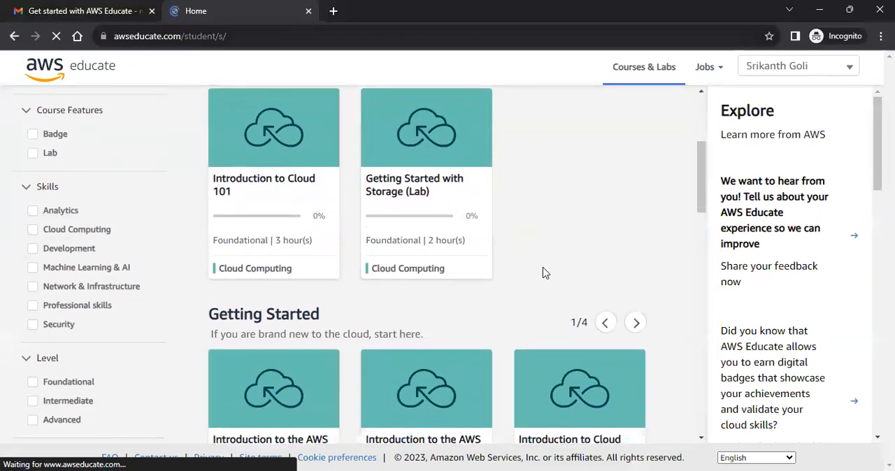
scroll("down", 3)
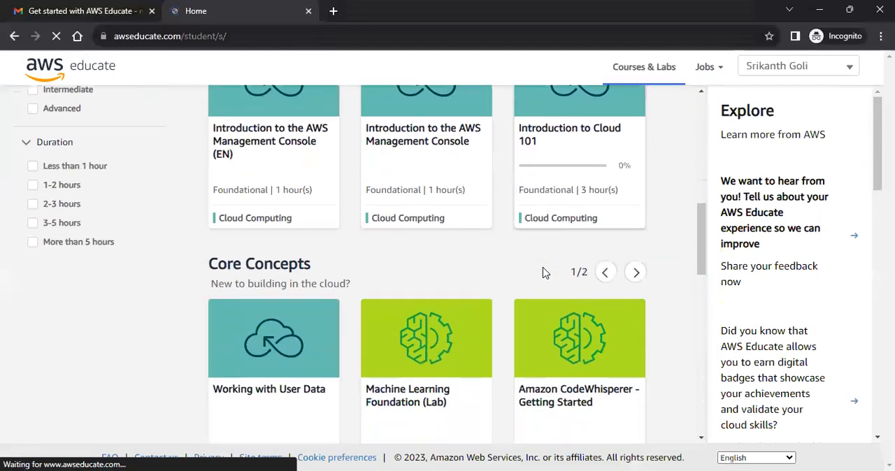
scroll("down", 3)
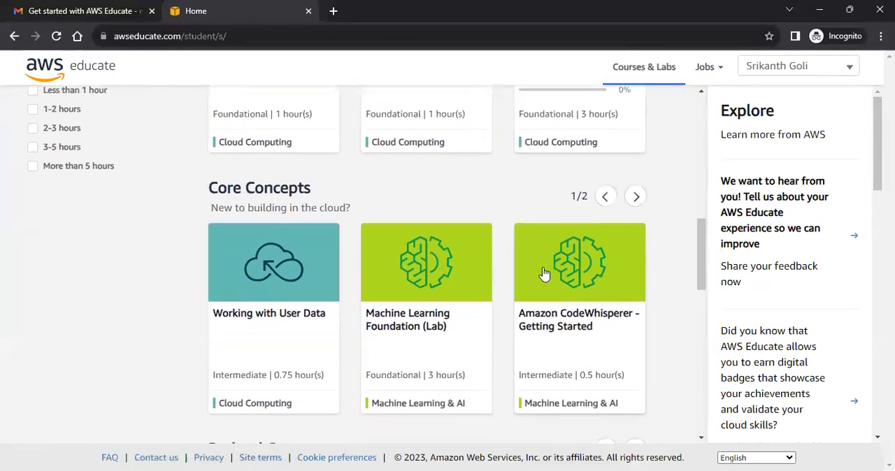
scroll("down", 3)
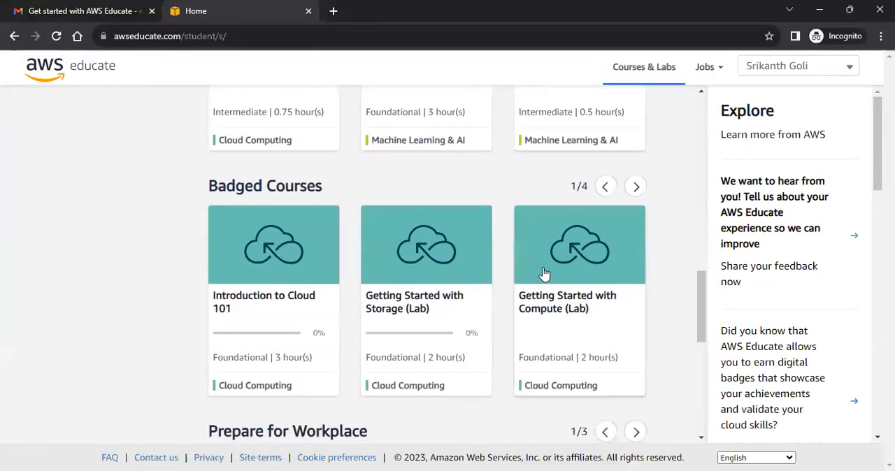
scroll("down", 3)
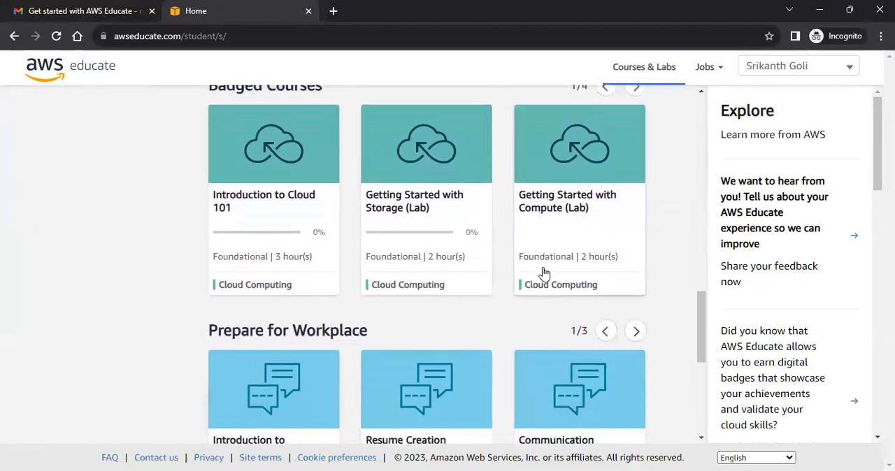
scroll("down", 3)
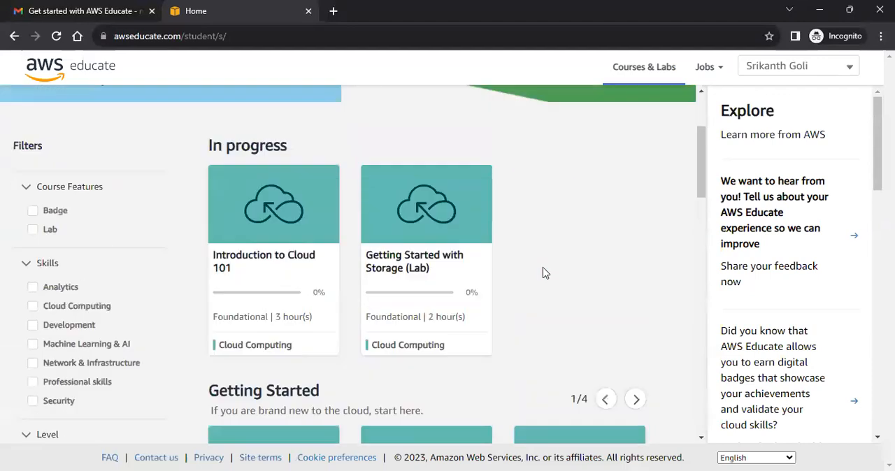
scroll("up", 3)
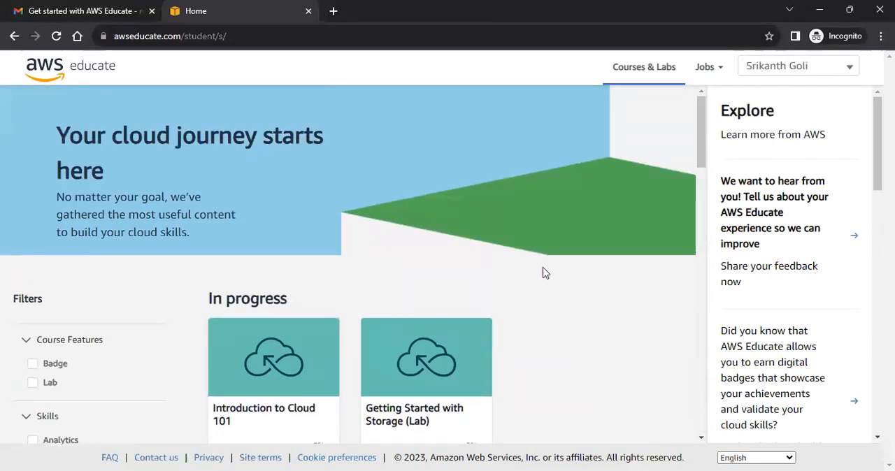
scroll("down", 3)
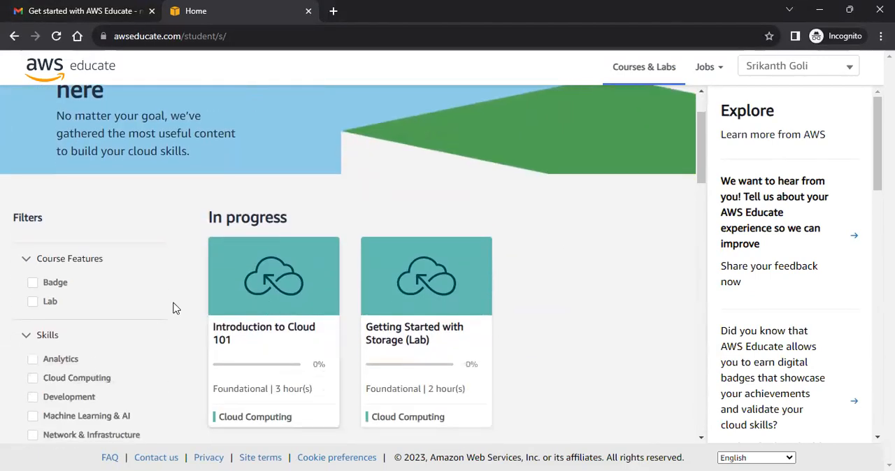
mouse_move(167, 310)
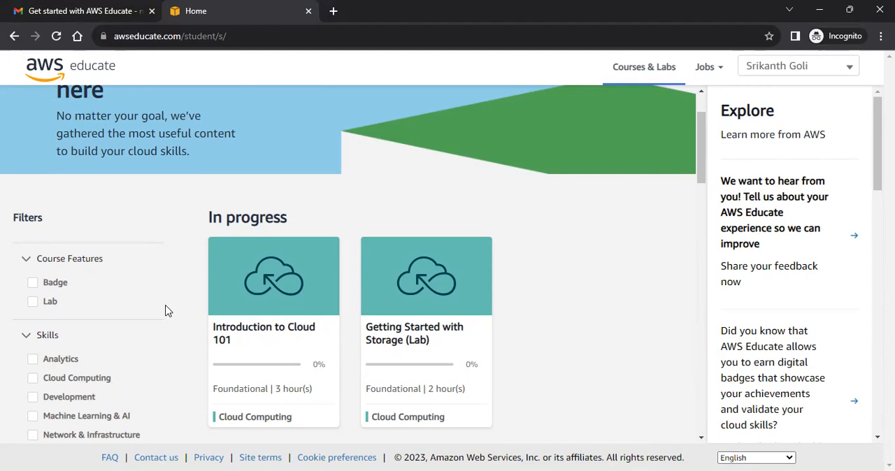
mouse_move(31, 302)
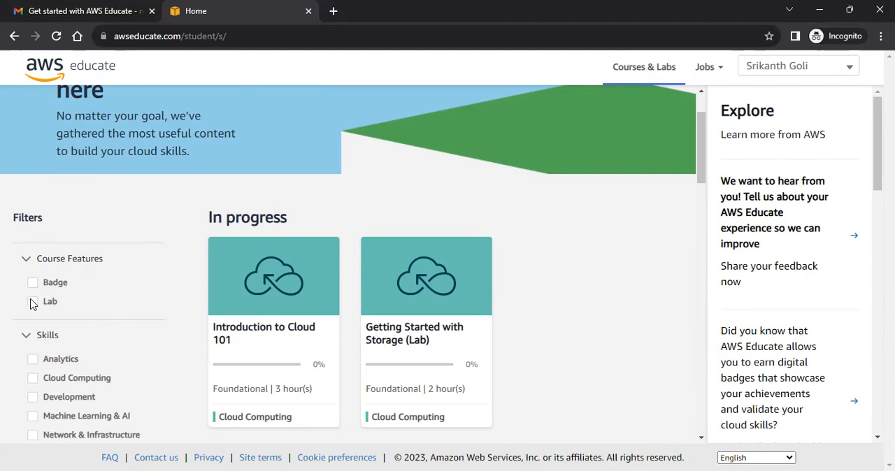
- Filter the catalogue to Lab courses and begin Getting Started with Storage (Lab), confirming English
left_click(32, 302)
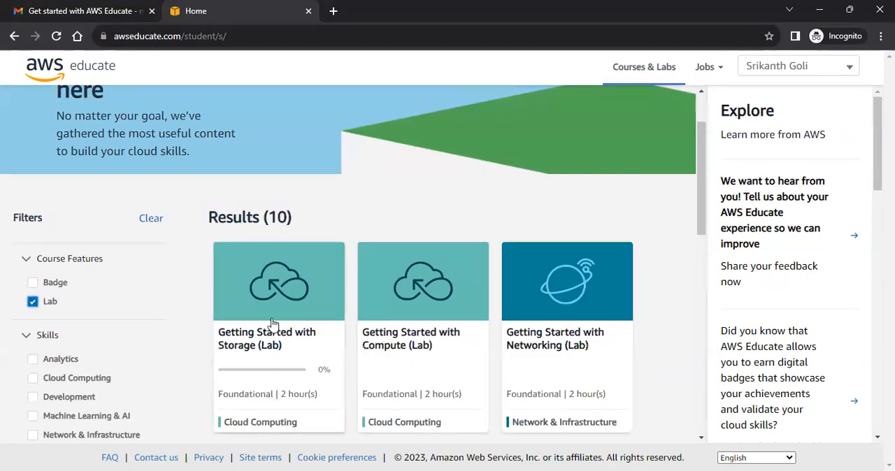
scroll("down", 3)
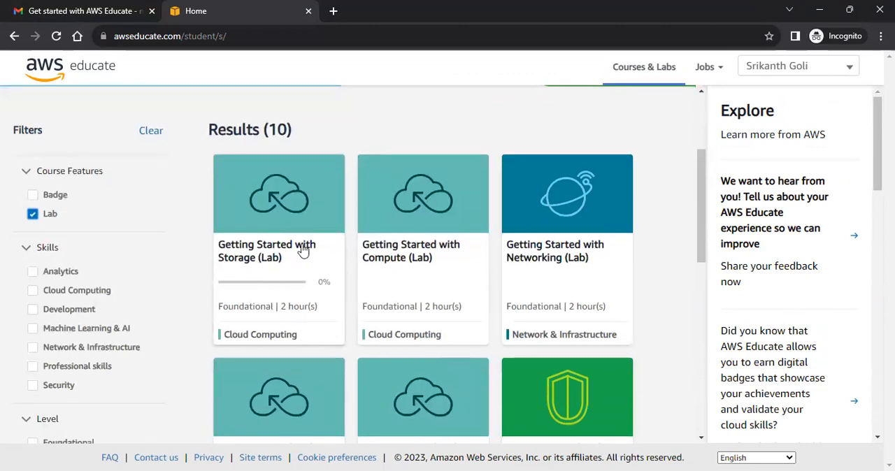
mouse_move(294, 268)
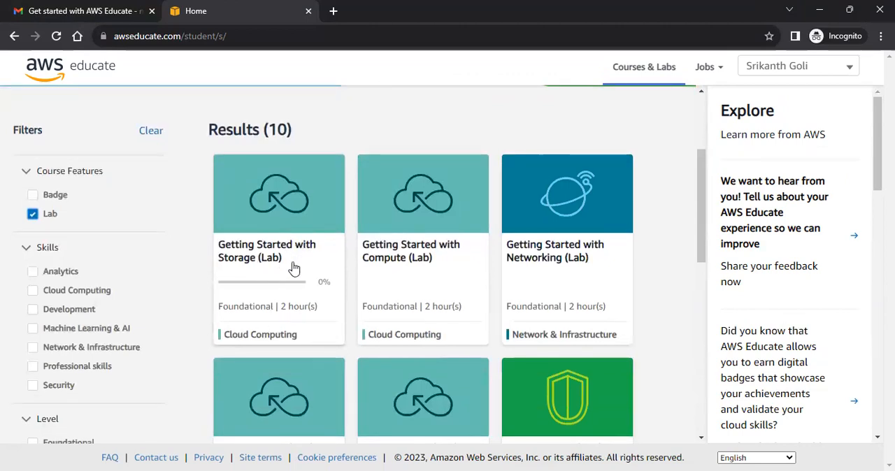
left_click(278, 250)
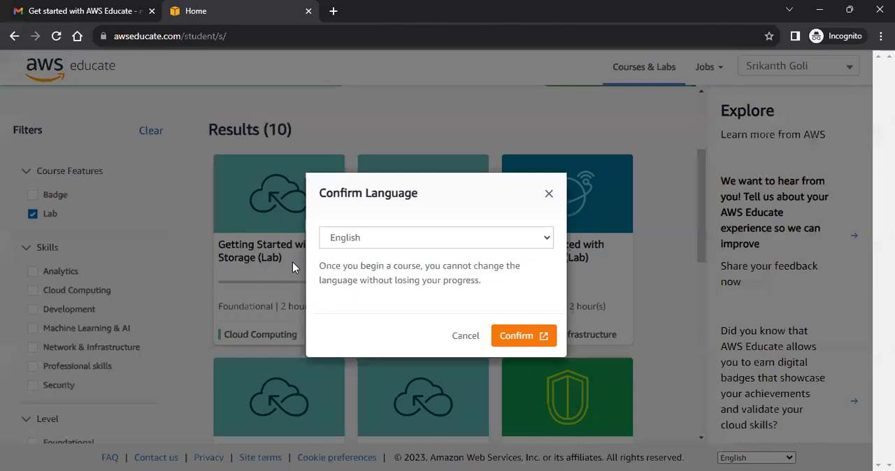
mouse_move(515, 341)
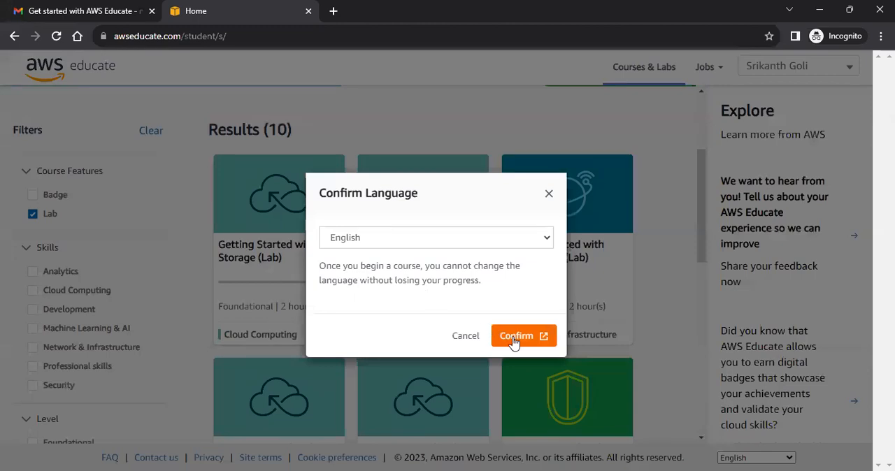
left_click(514, 336)
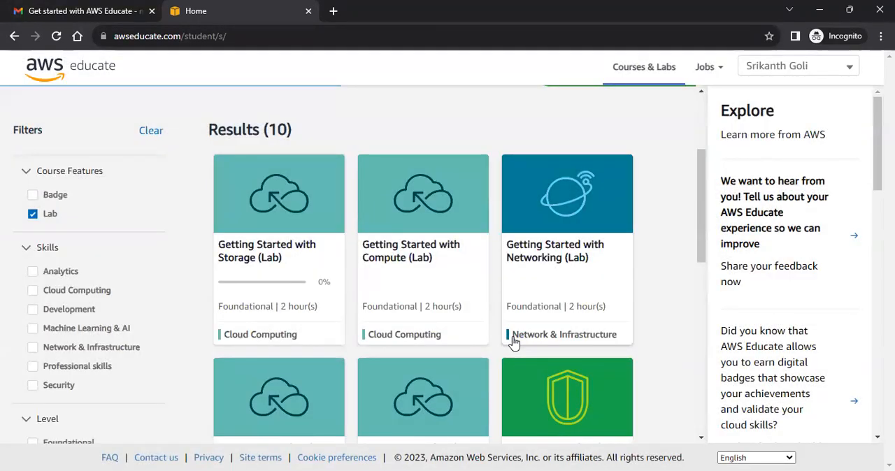
left_click(265, 193)
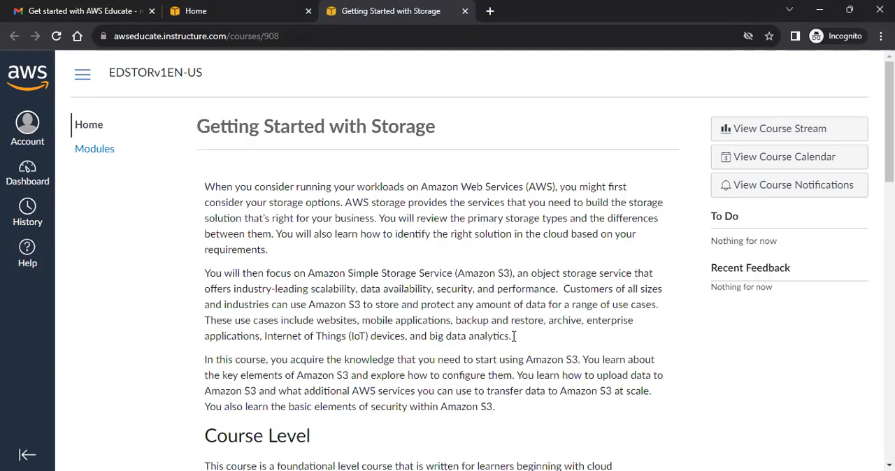
- Read through the course overview to the learning pathway and head to the modules list
scroll("down", 3)
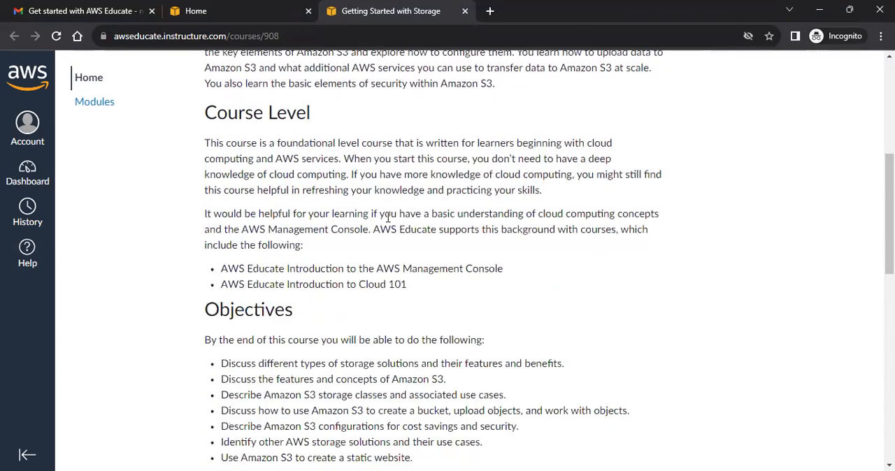
scroll("down", 3)
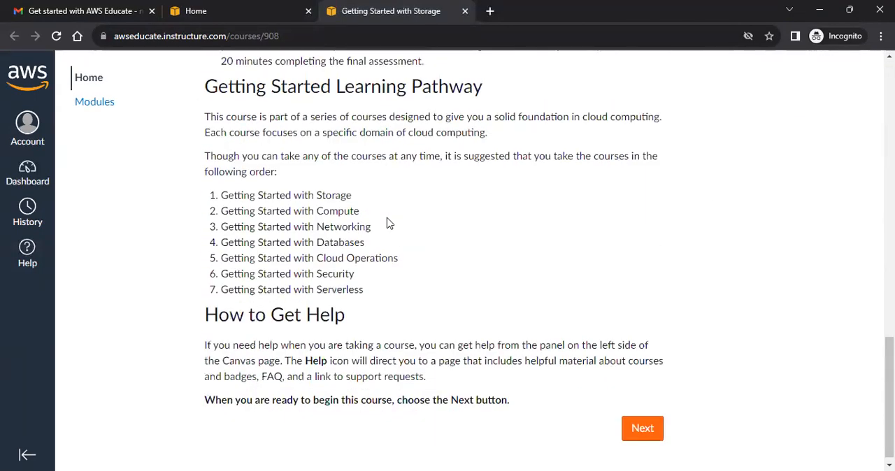
left_click(641, 428)
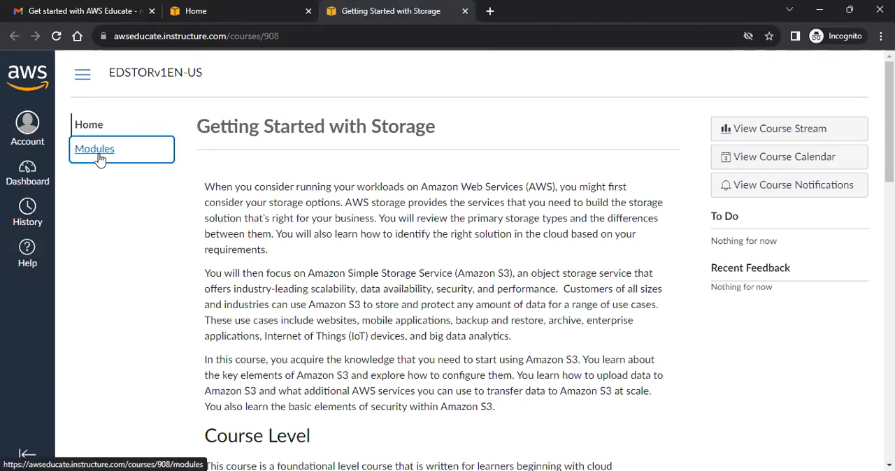
left_click(94, 148)
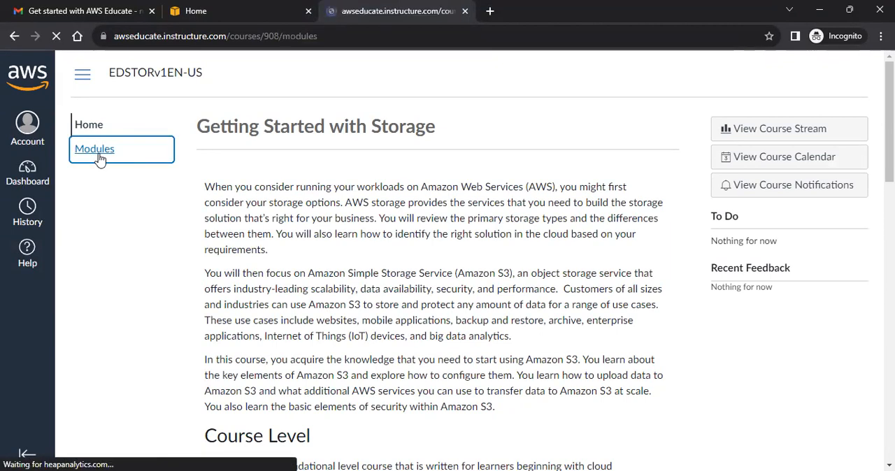
- From Modules, select the Getting Started with Amazon S3 Lab item and load it in a new window
left_click(94, 148)
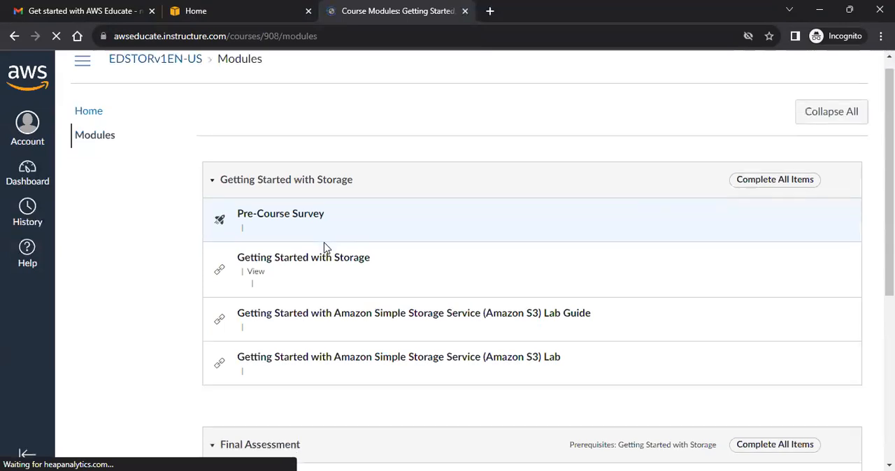
scroll("down", 3)
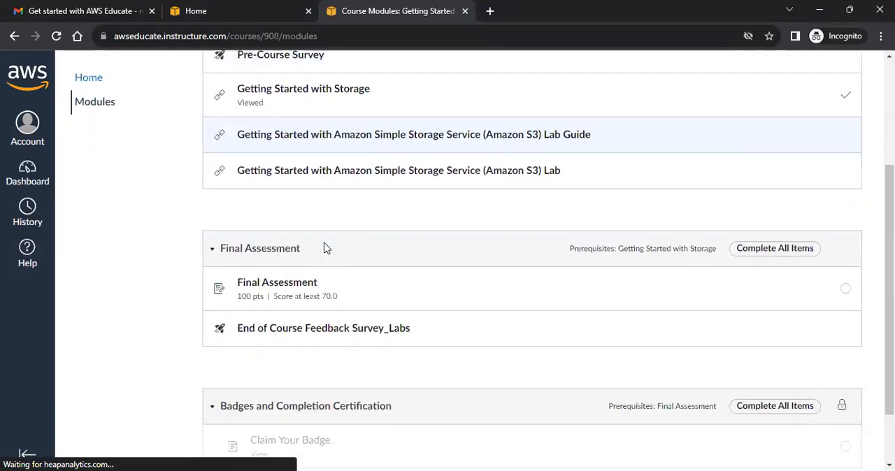
scroll("down", 3)
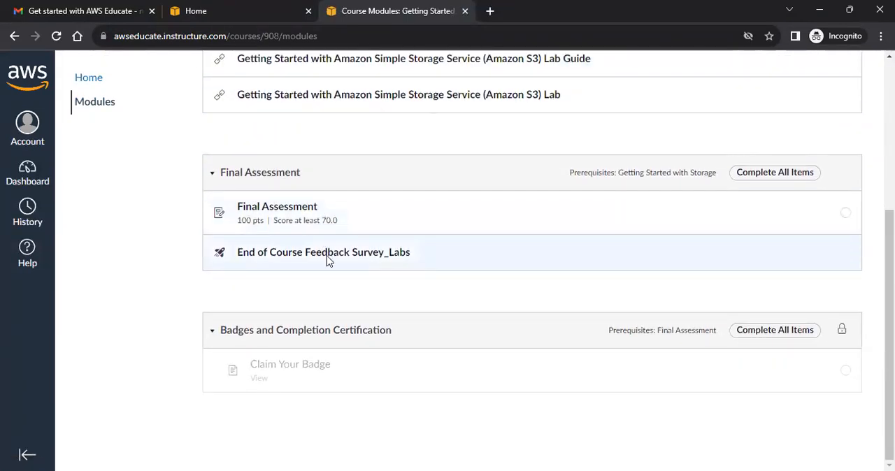
scroll("up", 3)
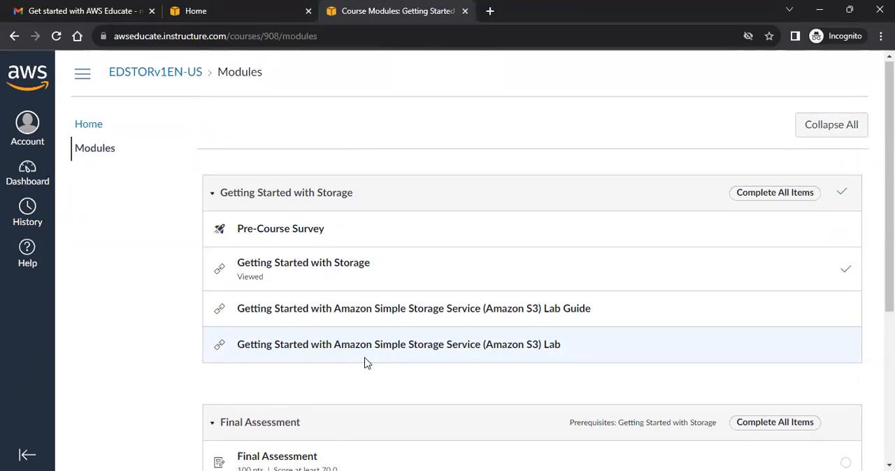
mouse_move(388, 352)
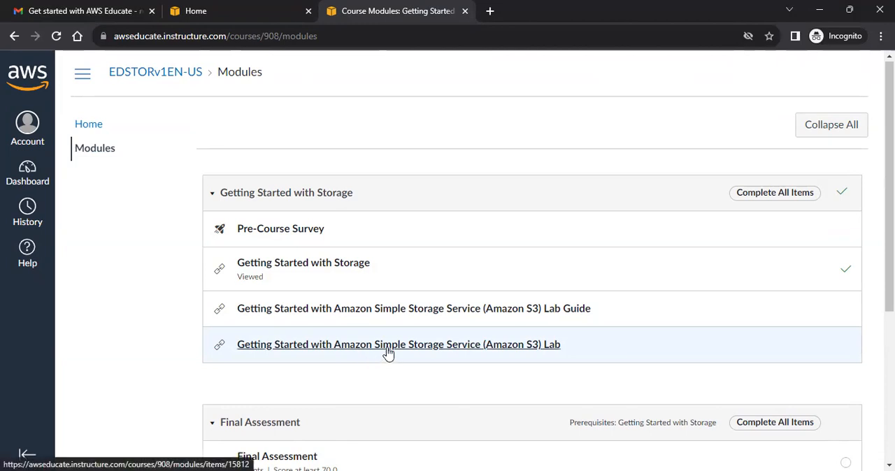
mouse_move(389, 352)
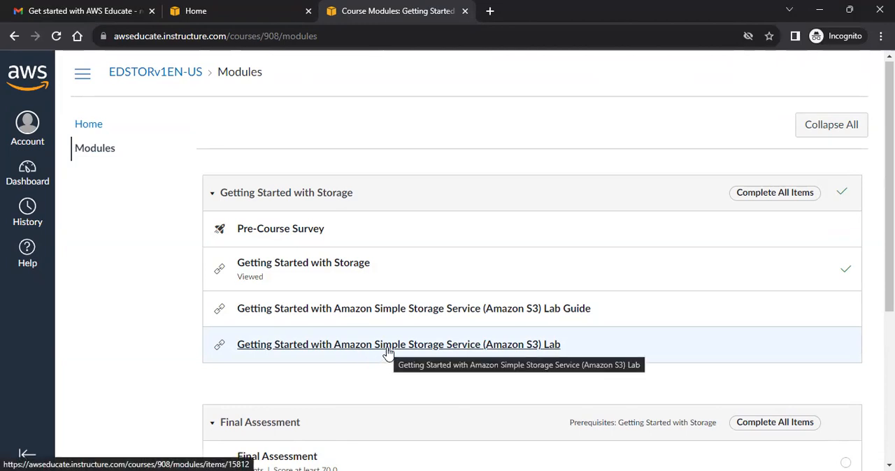
mouse_move(365, 350)
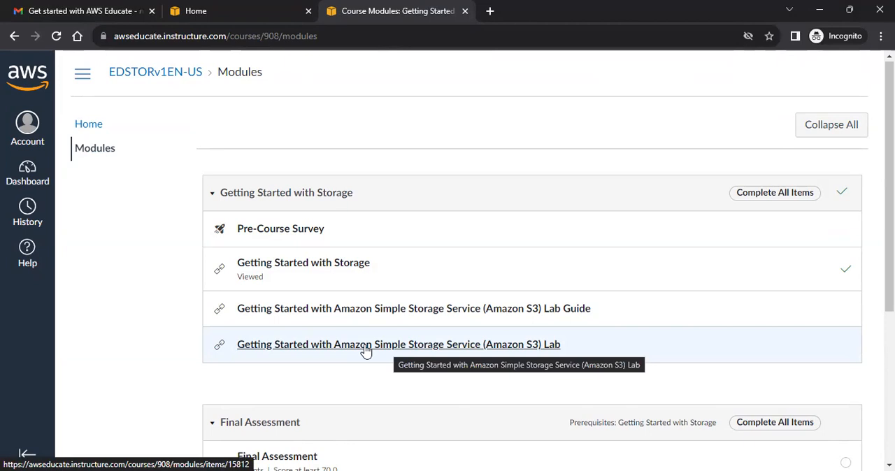
left_click(367, 344)
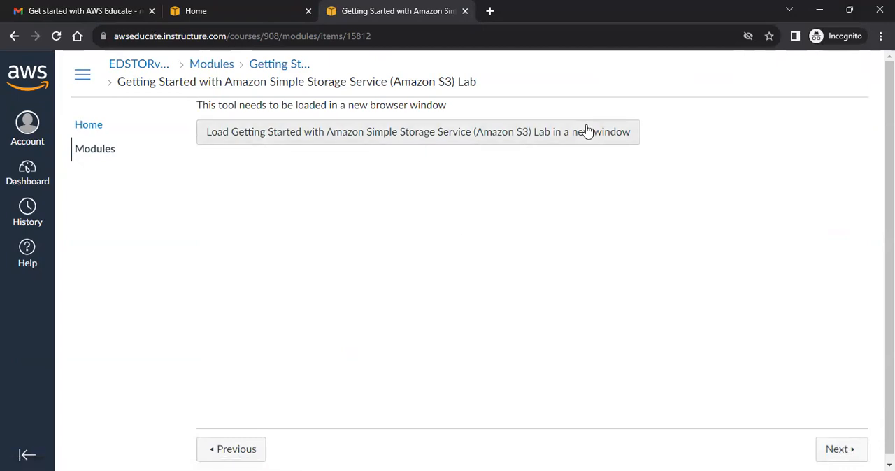
mouse_move(571, 131)
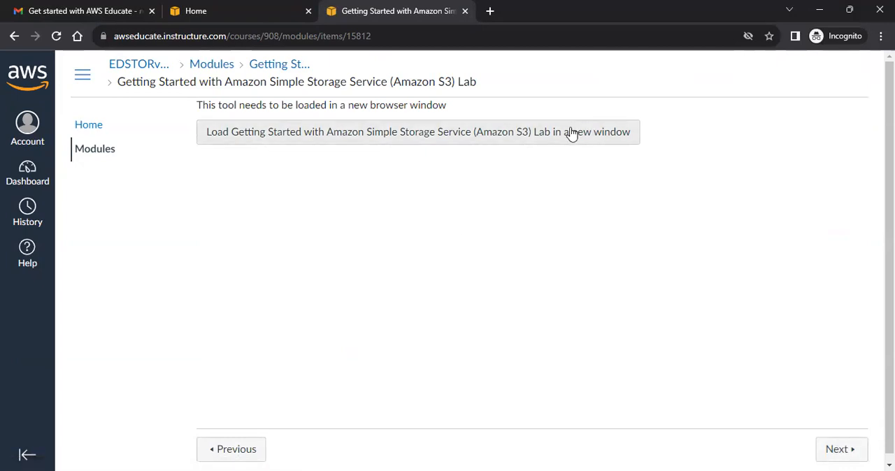
left_click(417, 132)
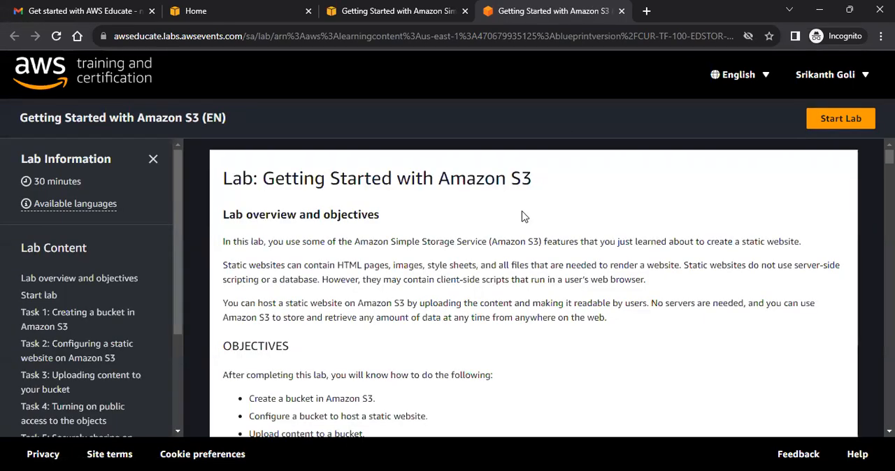
- Scroll through the lab overview, objectives and duration sections in the lab window
scroll("down", 3)
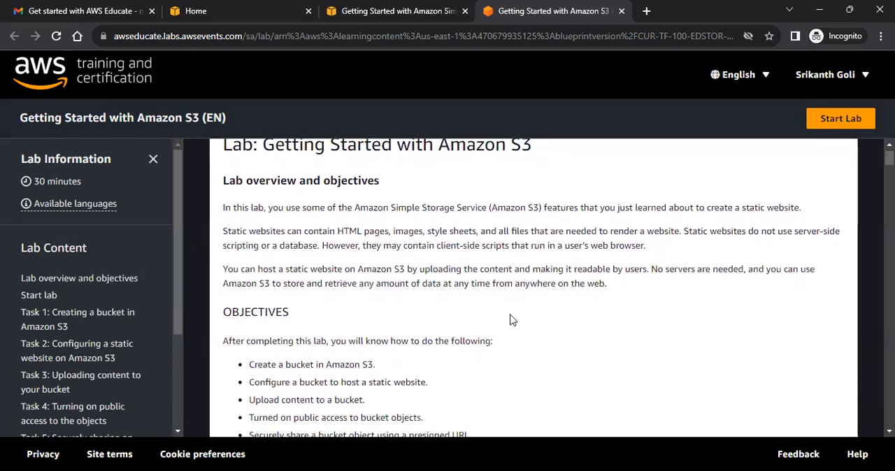
scroll("down", 3)
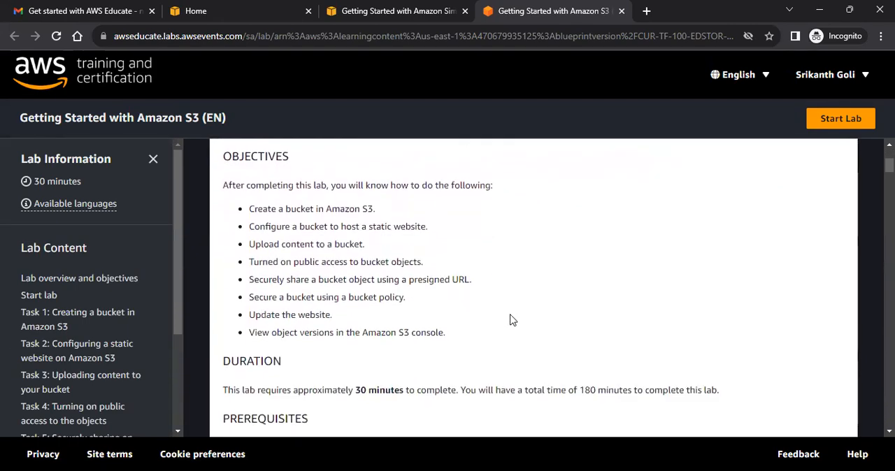
scroll("down", 3)
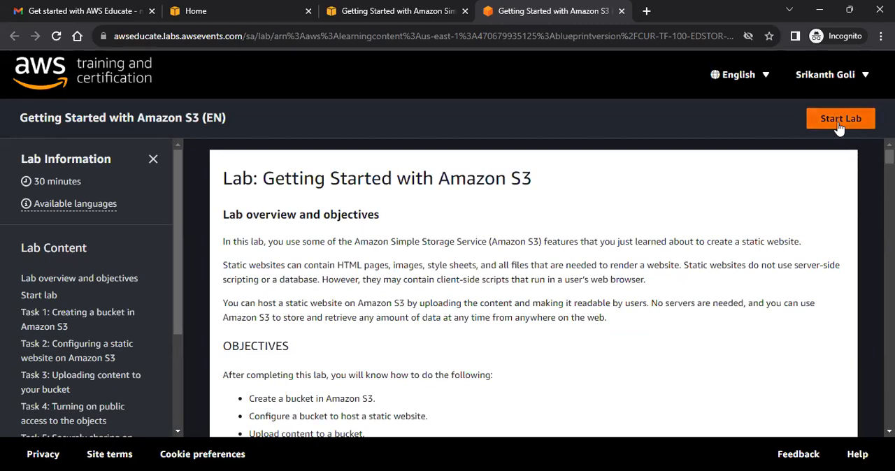
- Start the Amazon S3 lab with the training terms accepted and let provisioning run
left_click(840, 117)
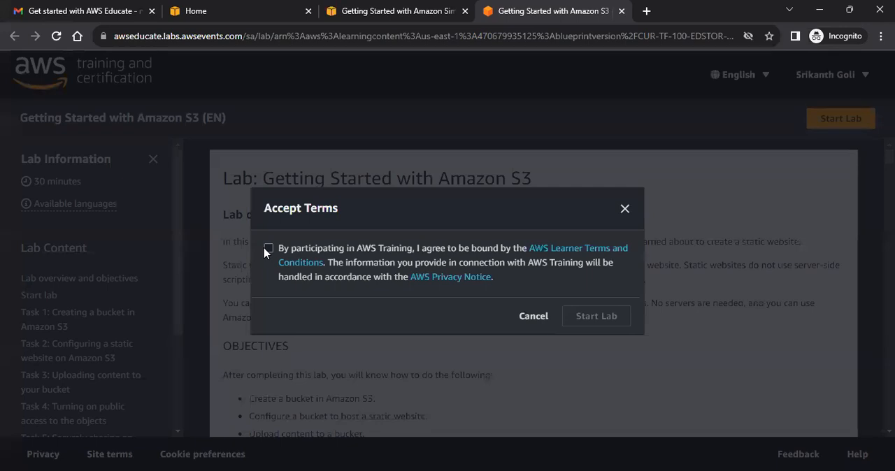
left_click(268, 249)
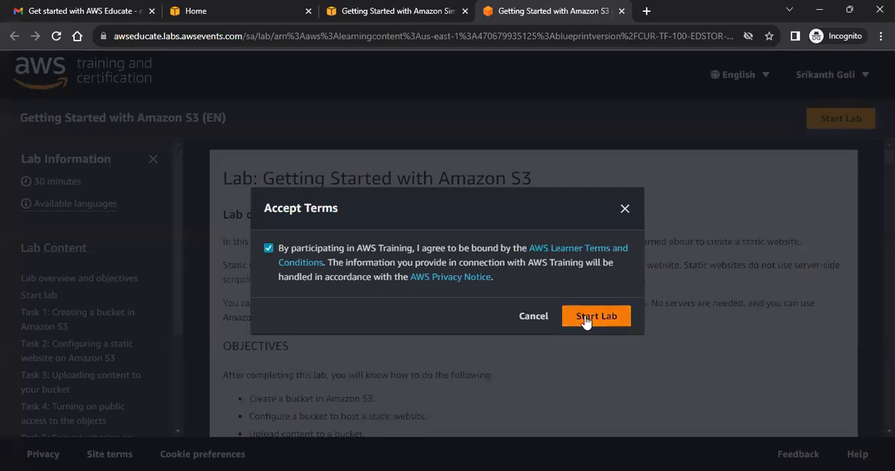
left_click(596, 316)
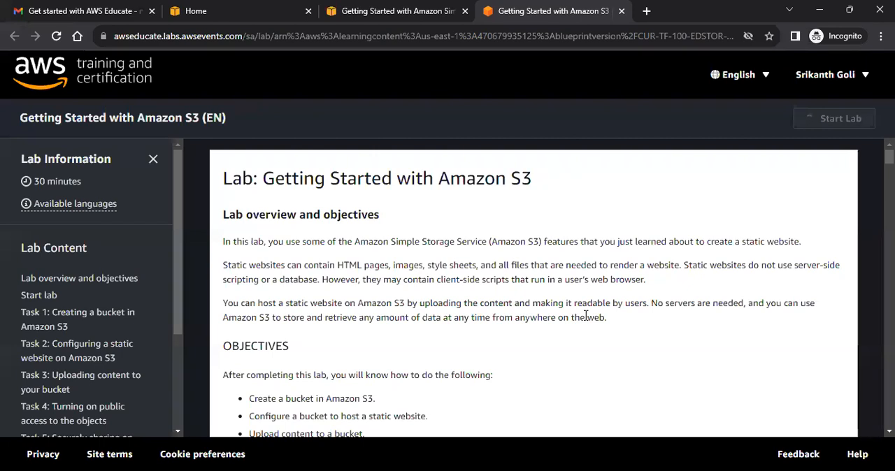
left_click(833, 117)
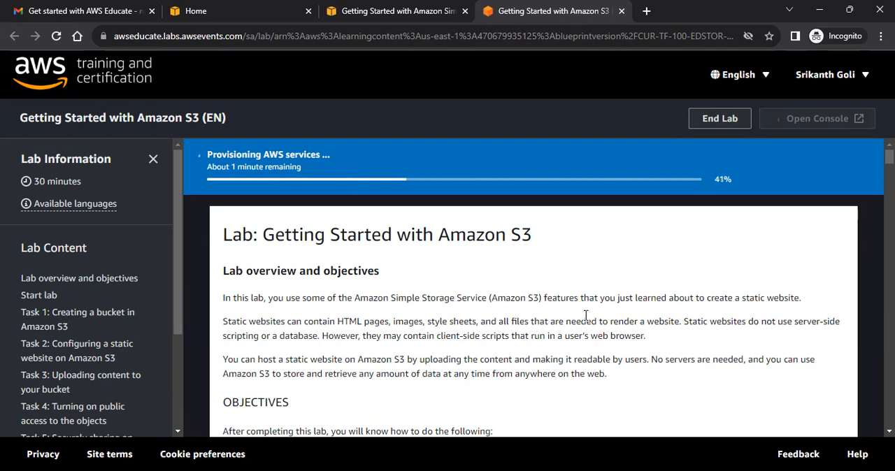
mouse_move(537, 257)
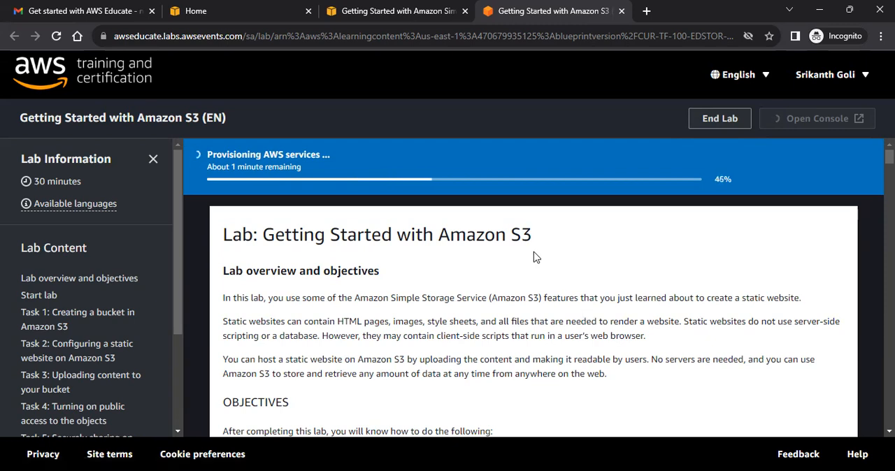
mouse_move(741, 157)
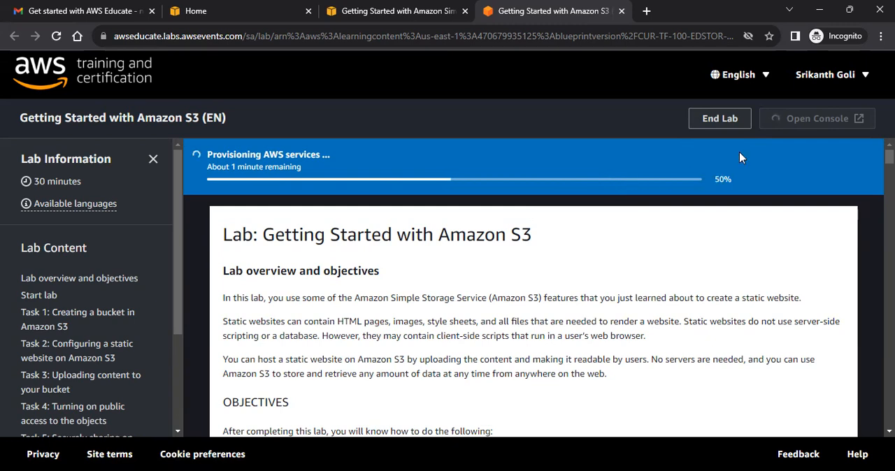
mouse_move(803, 141)
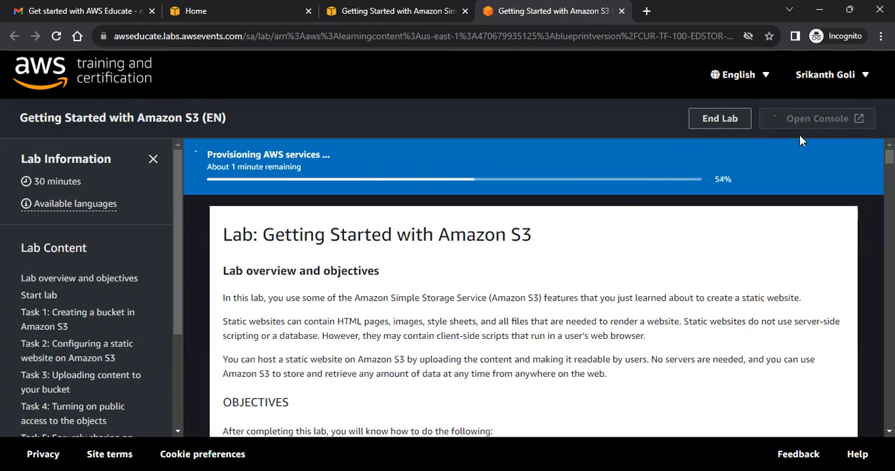
mouse_move(736, 277)
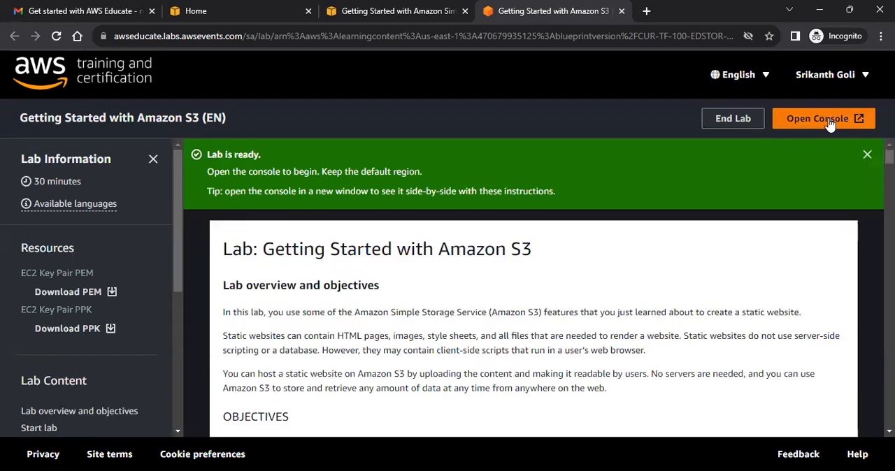
- Launch the lab's AWS Management Console and search for the 's3' service
left_click(823, 117)
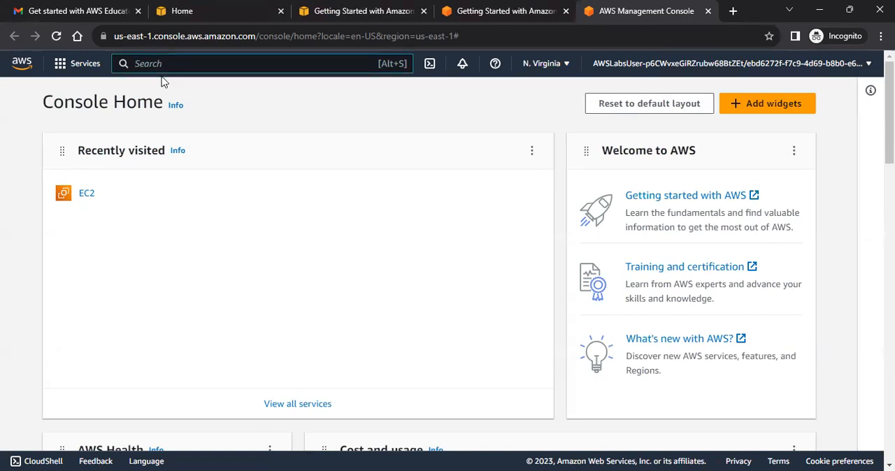
type("s3")
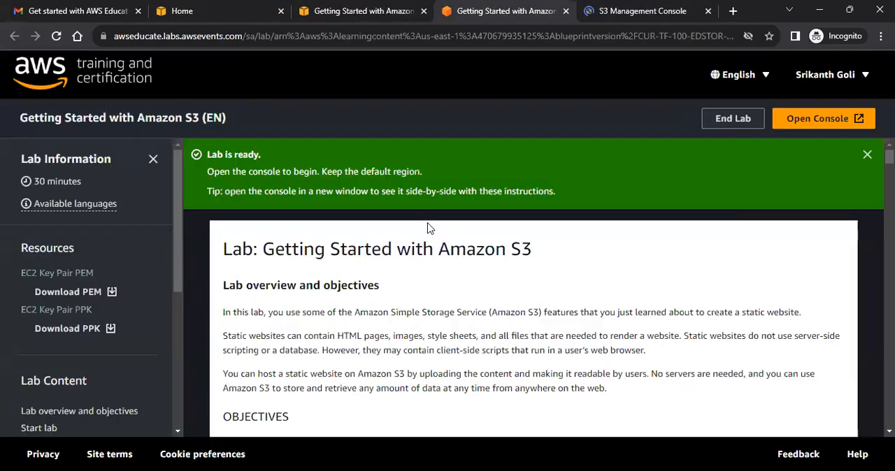
- Scroll the lab instructions past the bucket-creation and upload tasks to the presigned URL section
scroll("down", 3)
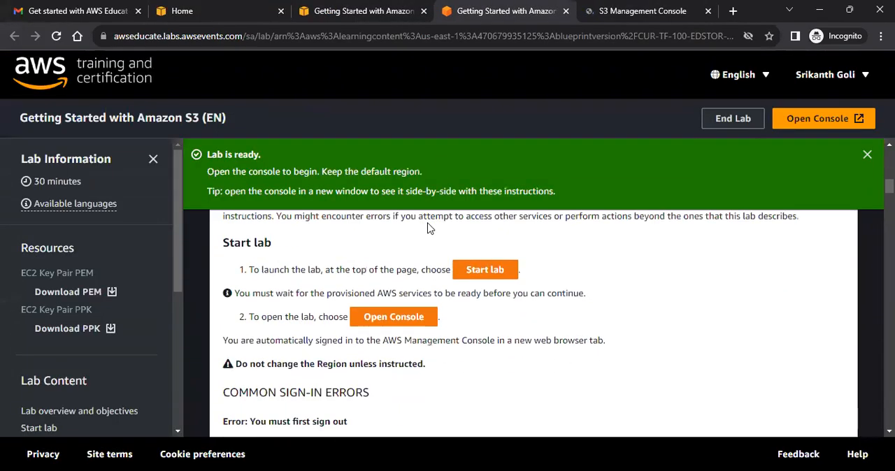
scroll("down", 3)
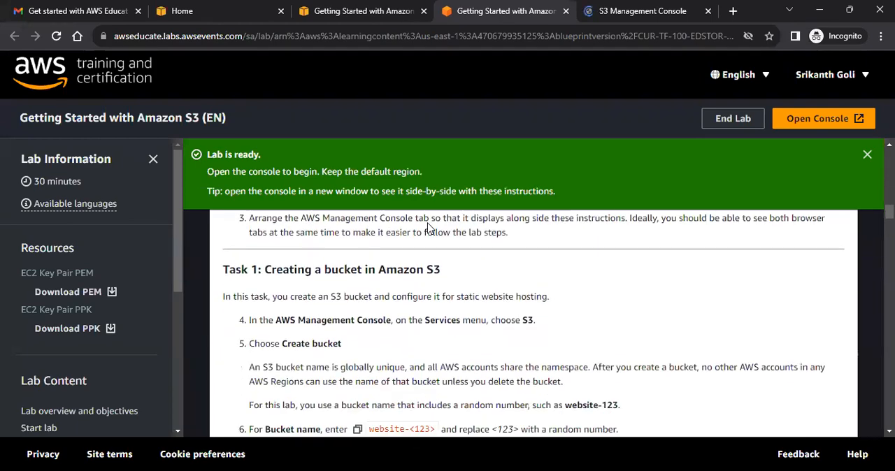
scroll("down", 3)
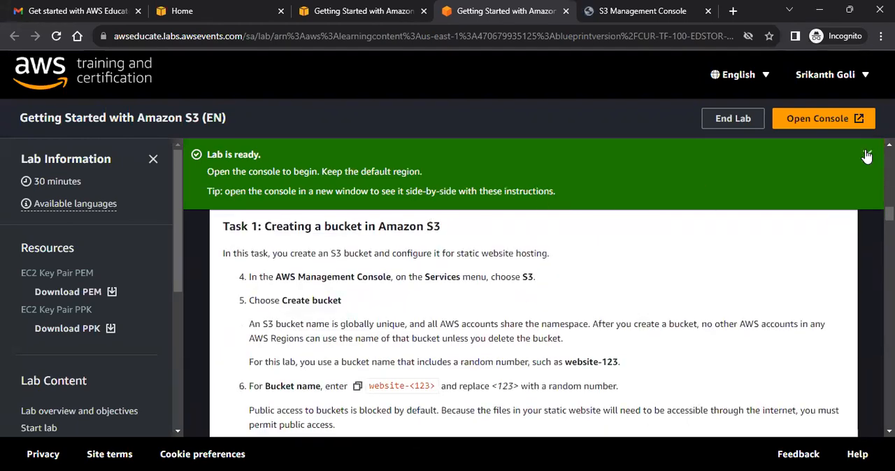
scroll("down", 3)
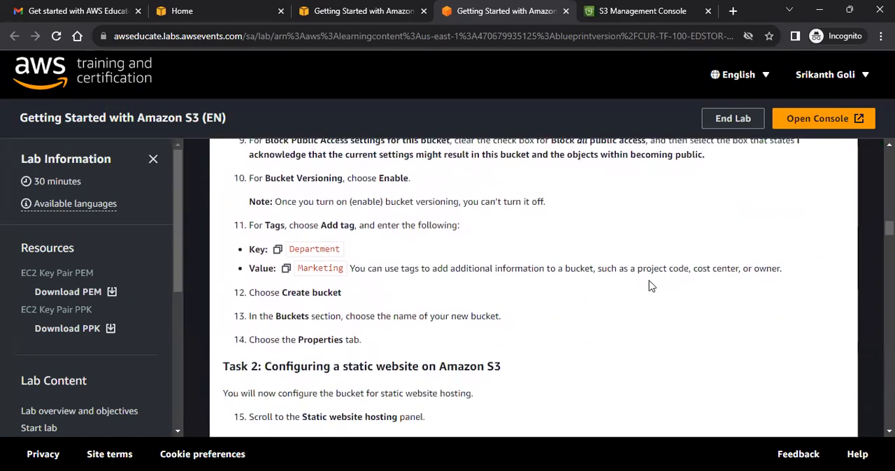
scroll("down", 3)
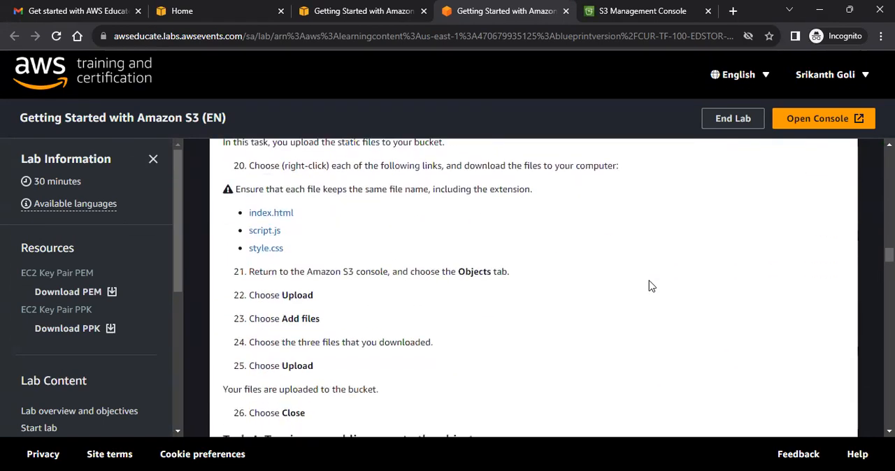
scroll("down", 3)
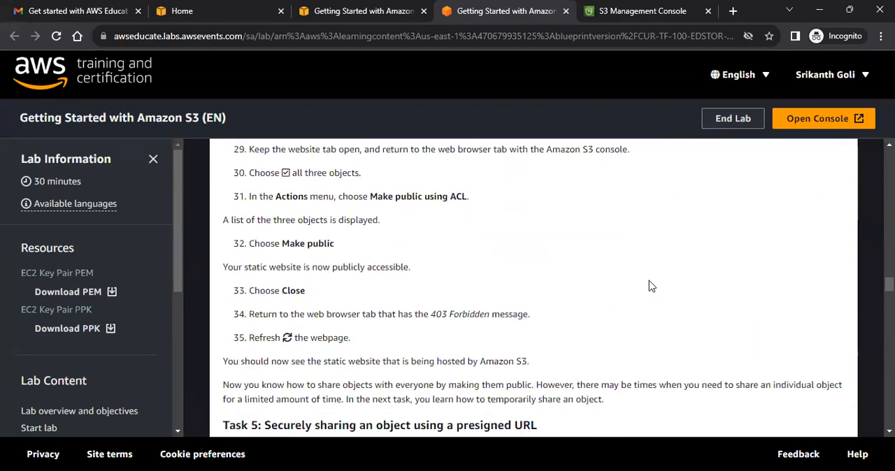
scroll("down", 3)
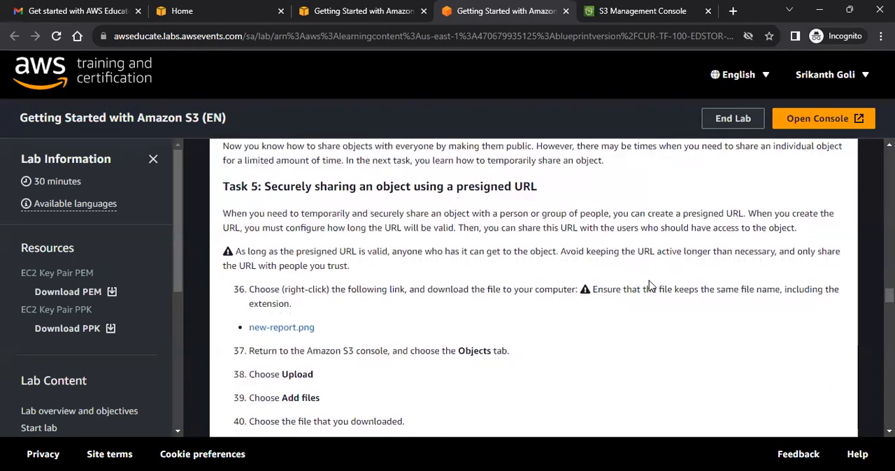